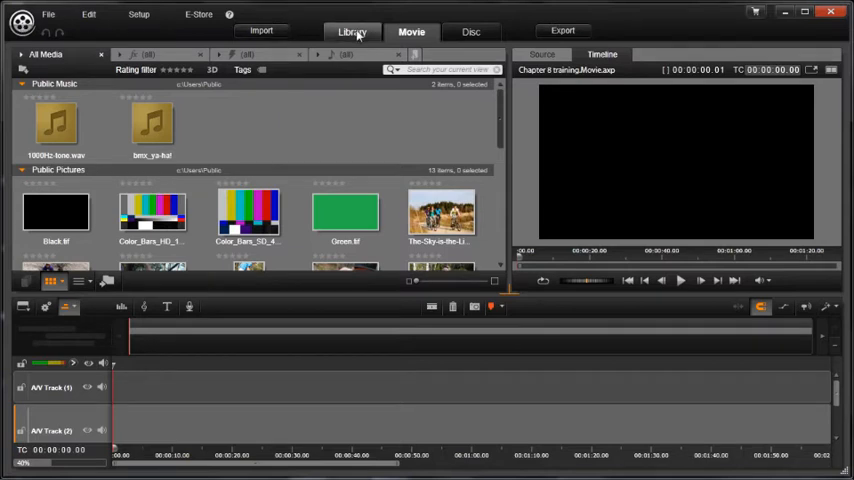
mouse_move(352, 32)
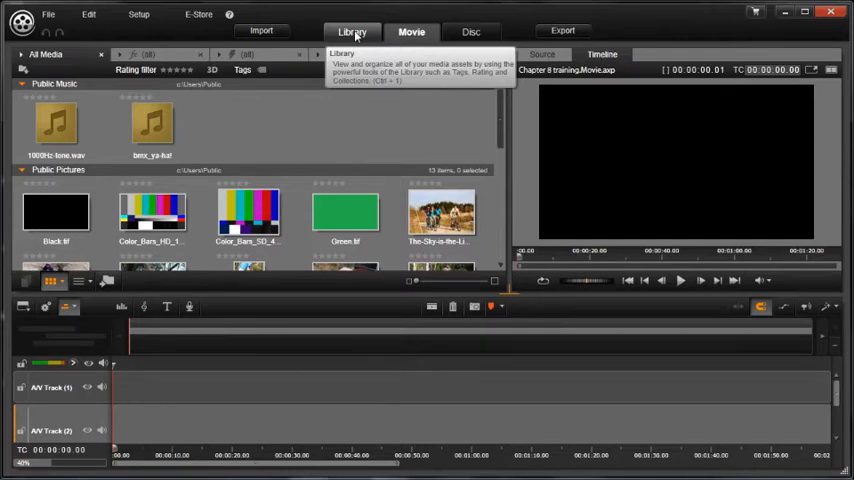
Add a second Library tab and point it at Titles under Creative Elements.
click(352, 32)
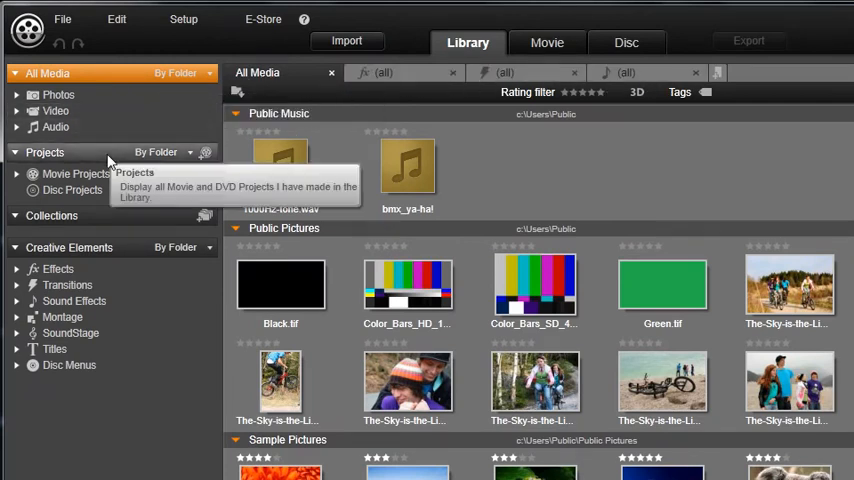
mouse_move(124, 258)
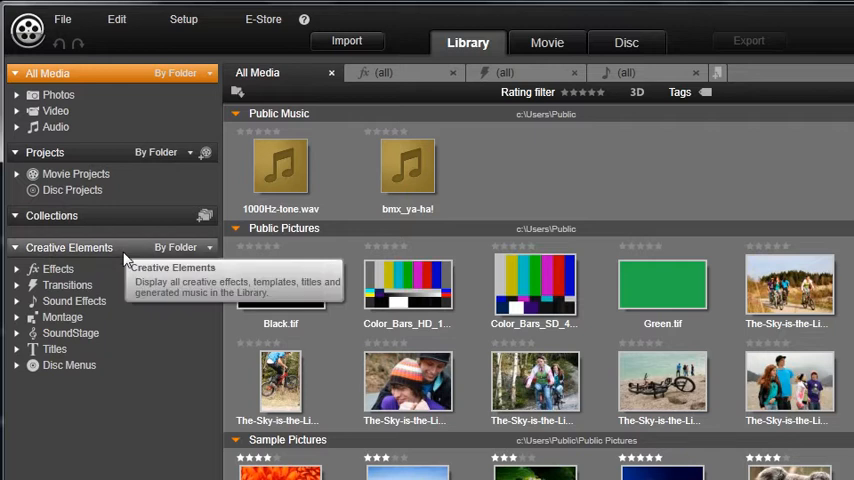
mouse_move(124, 216)
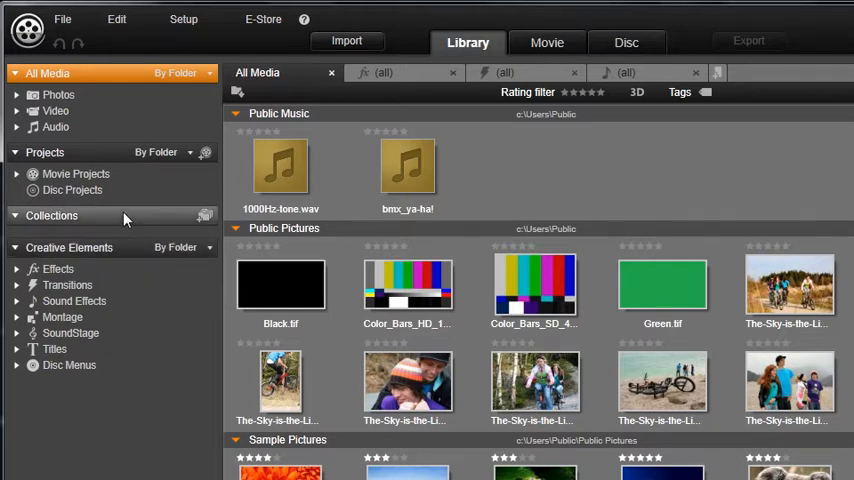
mouse_move(124, 216)
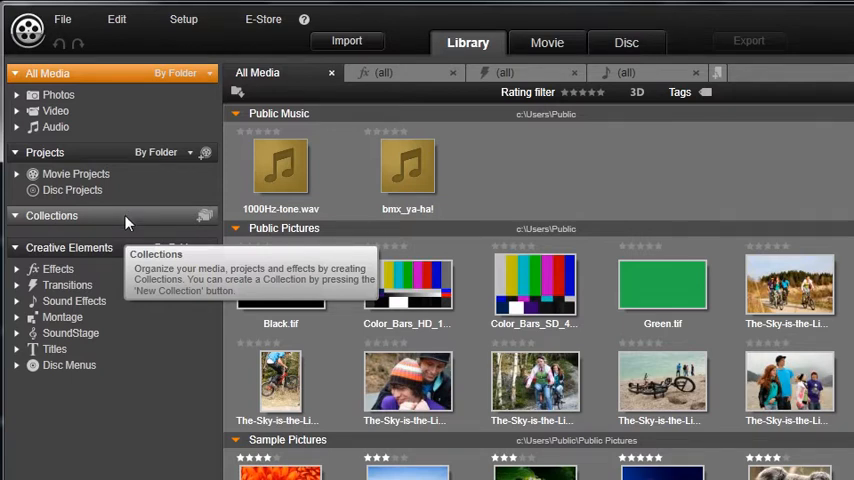
mouse_move(576, 148)
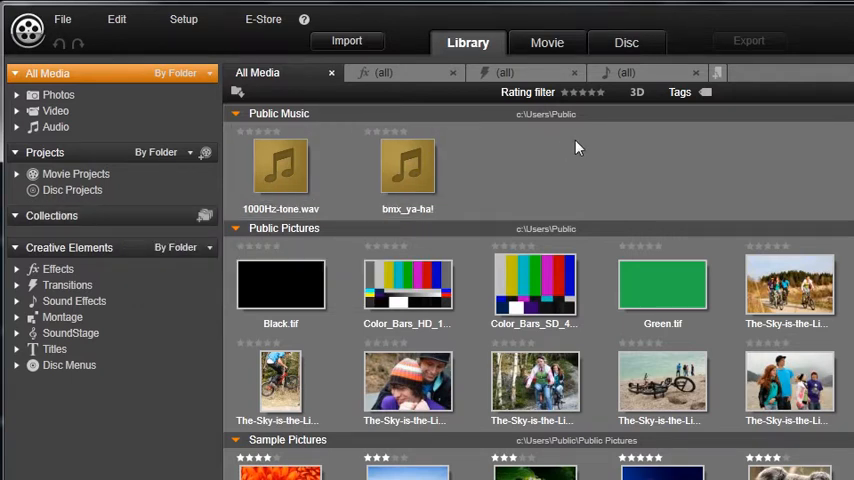
mouse_move(718, 76)
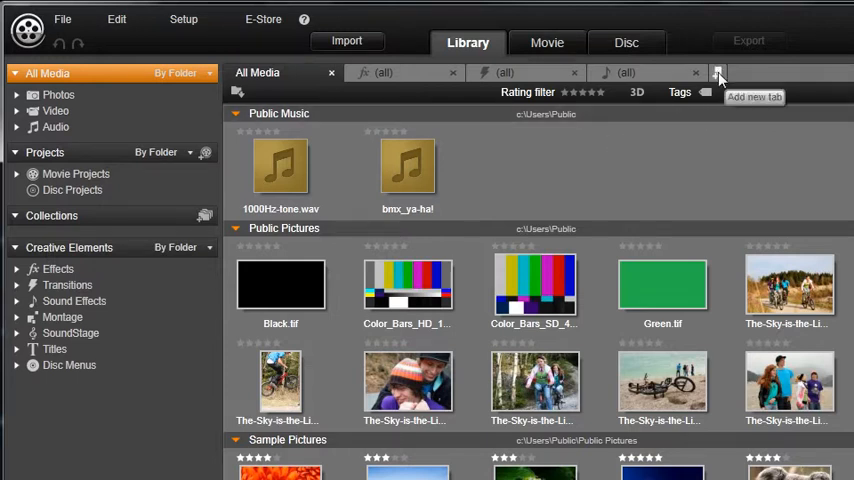
click(720, 78)
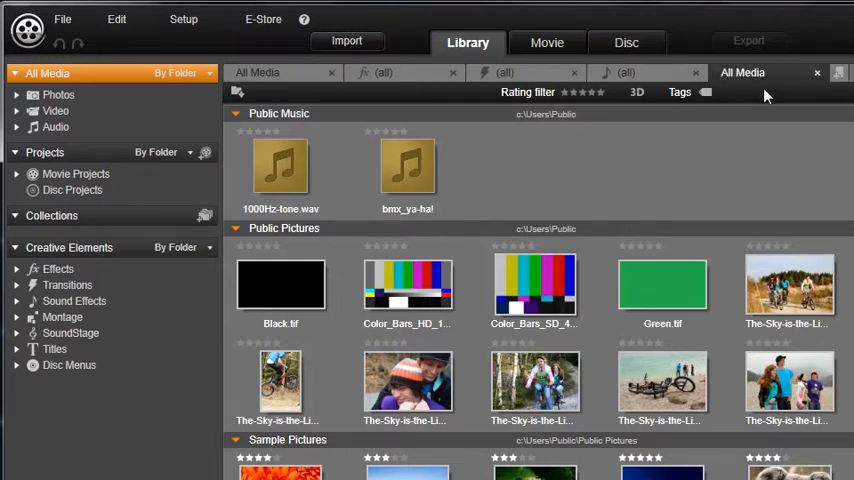
mouse_move(778, 104)
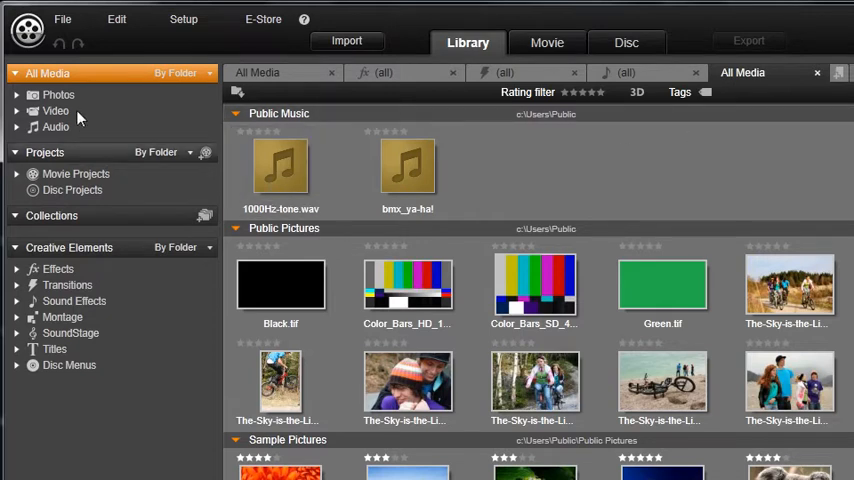
mouse_move(84, 332)
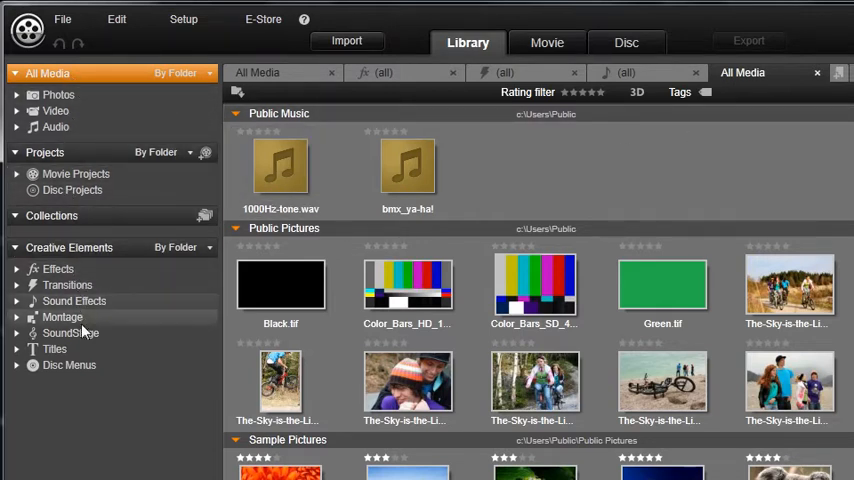
click(54, 348)
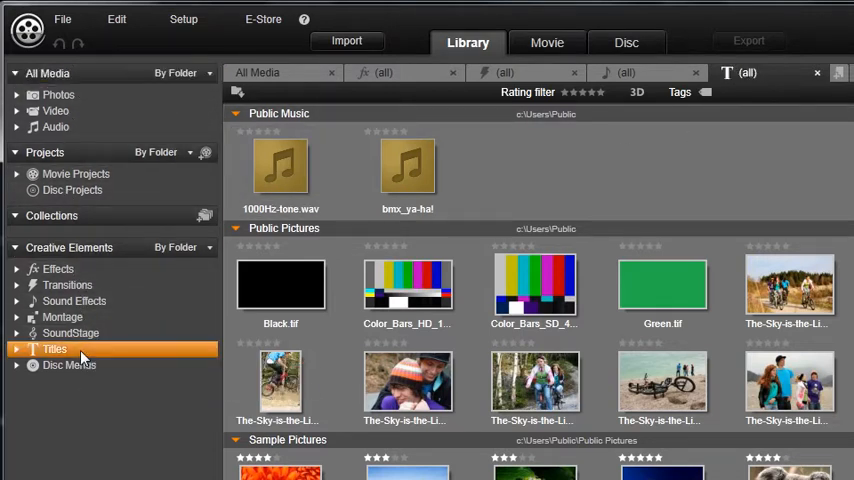
click(54, 348)
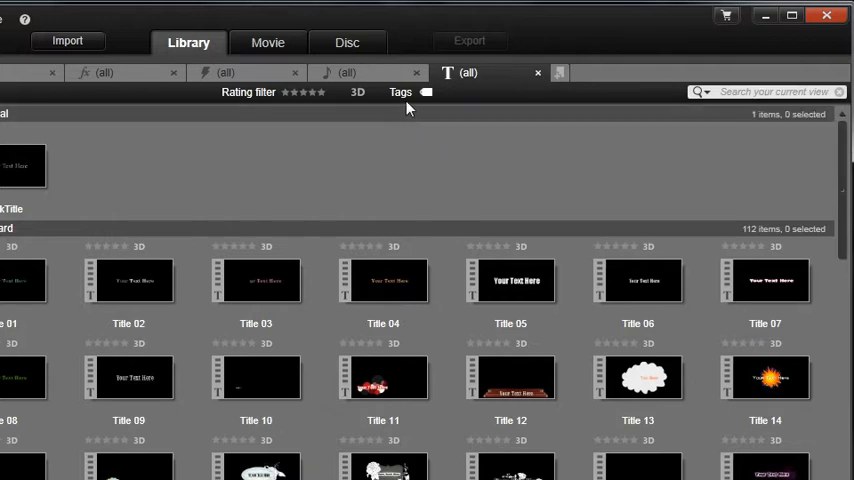
mouse_move(434, 168)
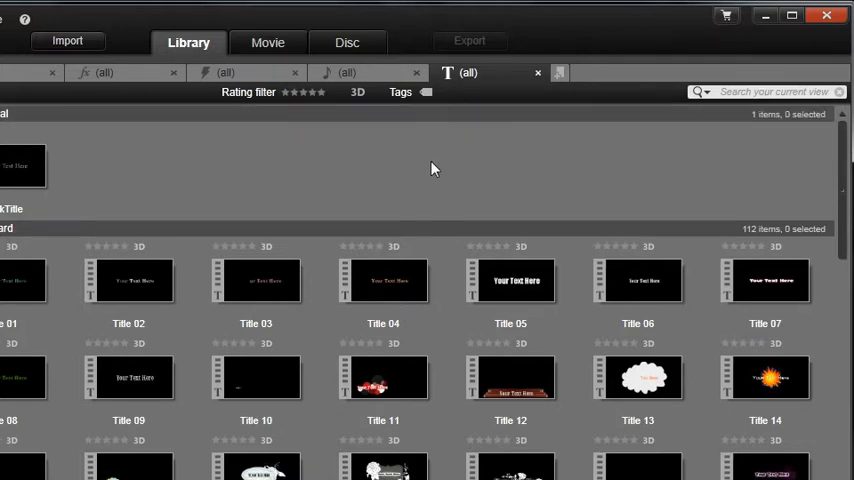
mouse_move(490, 92)
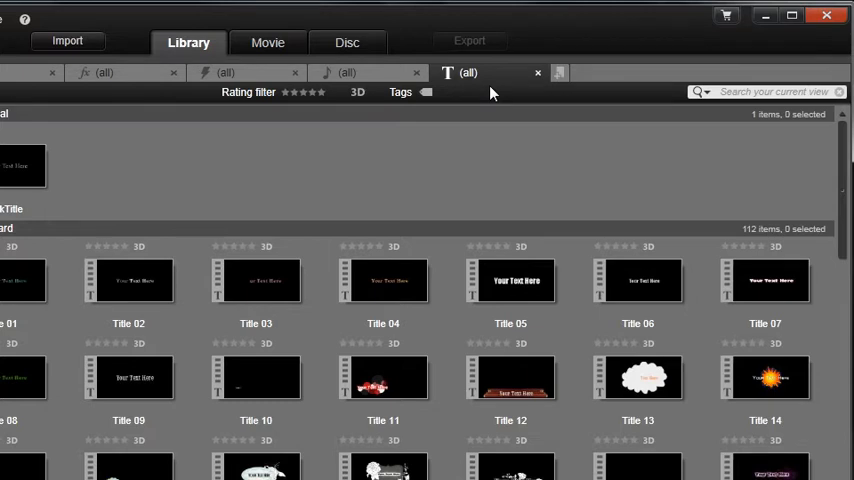
mouse_move(348, 42)
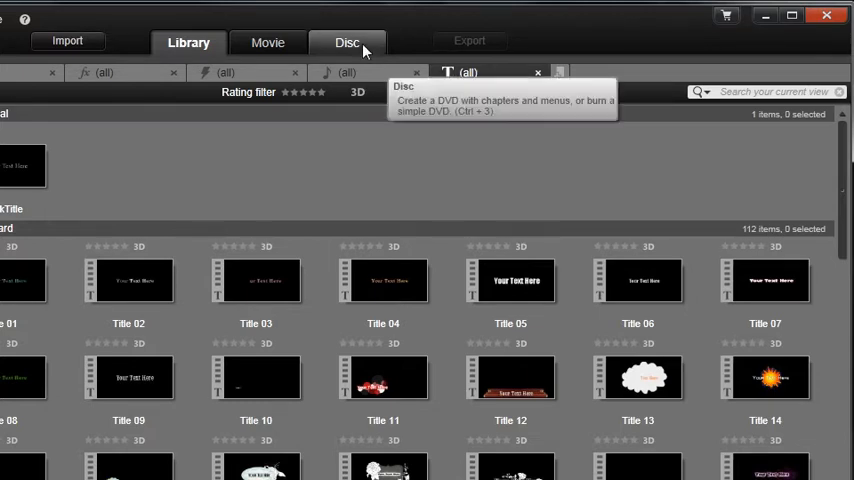
mouse_move(268, 44)
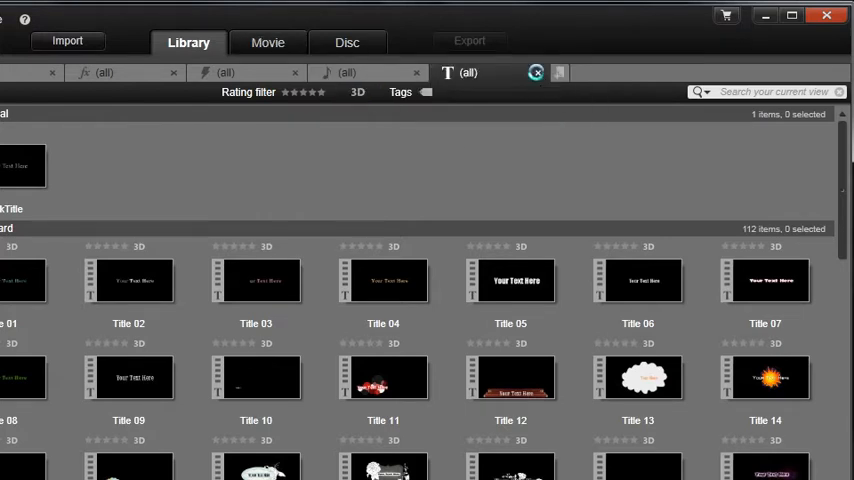
Browse Sound Effects, Transitions and Effects in the navigator, then return to All Media.
click(58, 224)
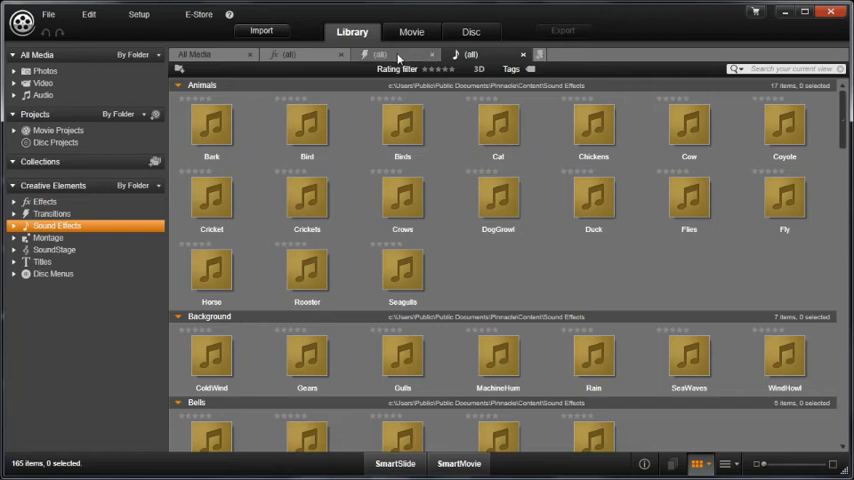
click(52, 212)
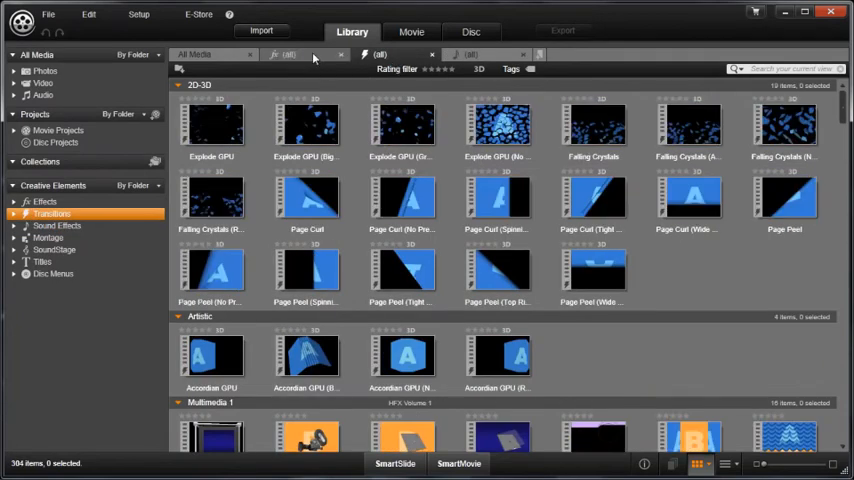
click(44, 200)
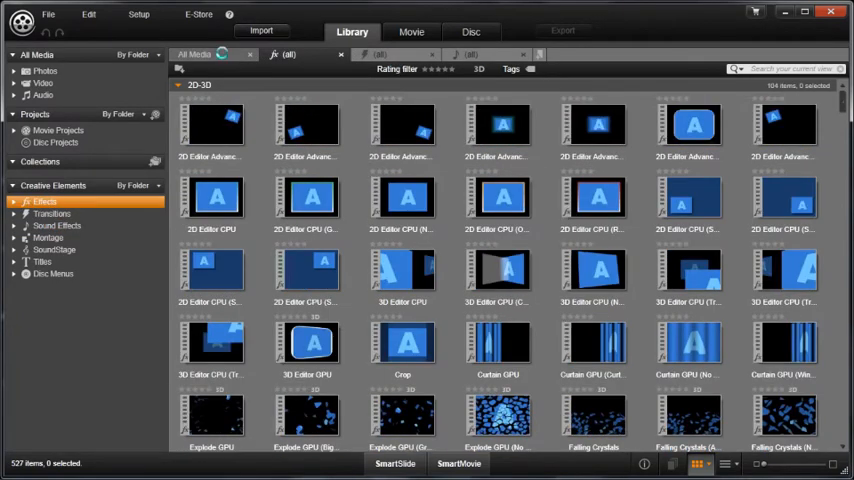
click(36, 54)
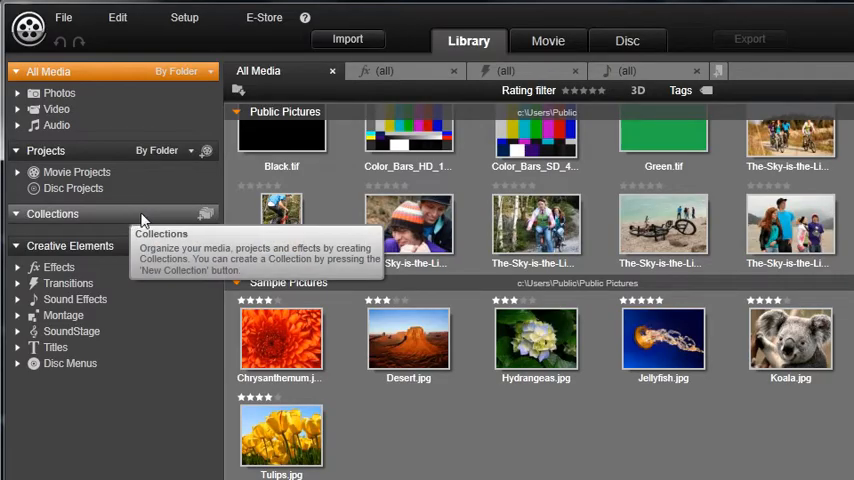
mouse_move(206, 214)
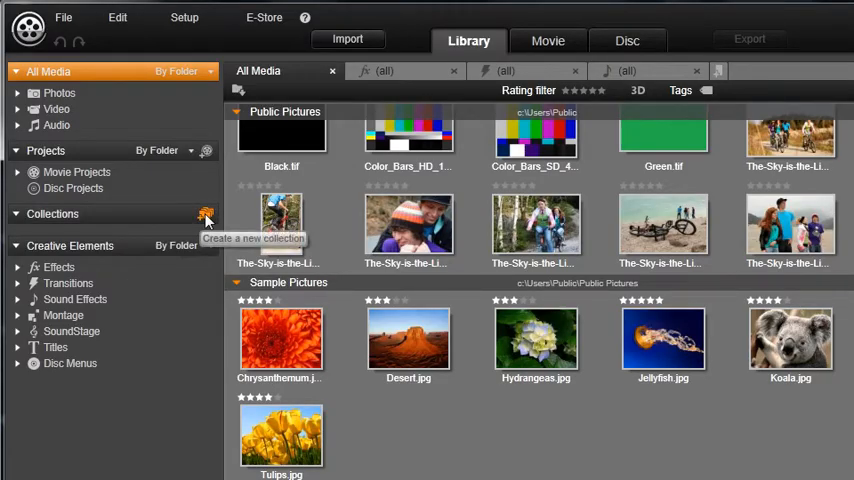
Create a new collection named 'Avid' and open it, currently empty.
click(206, 216)
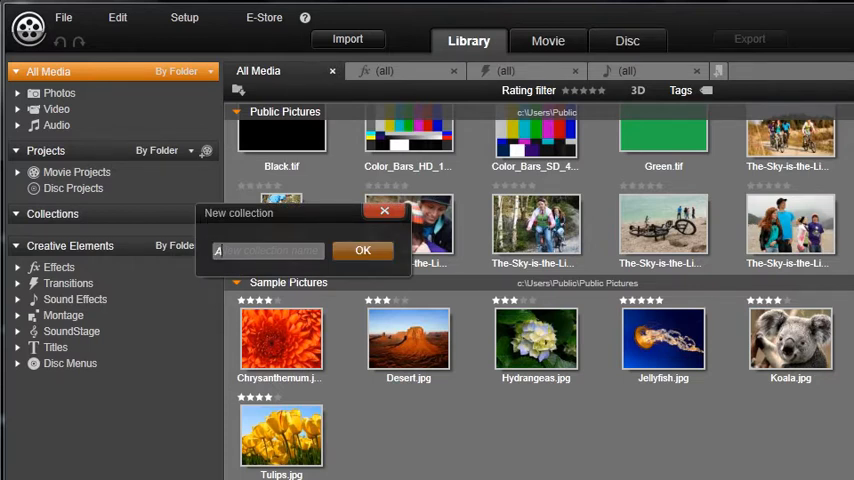
text(Avid)
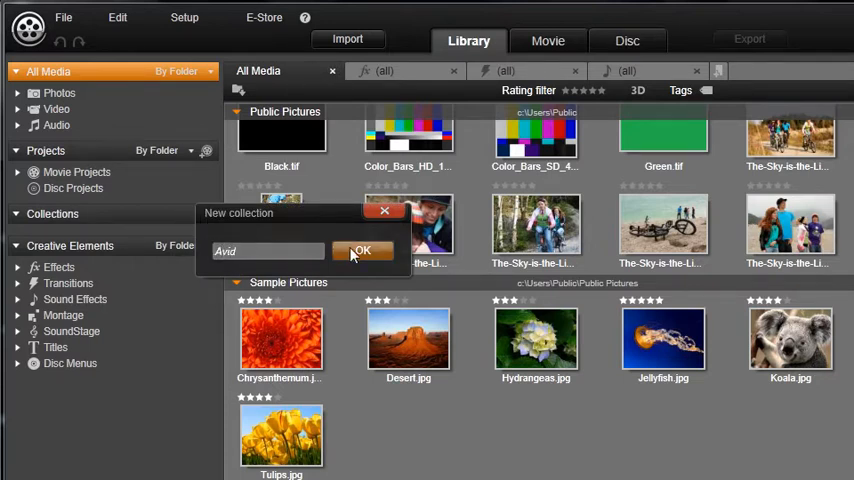
click(362, 250)
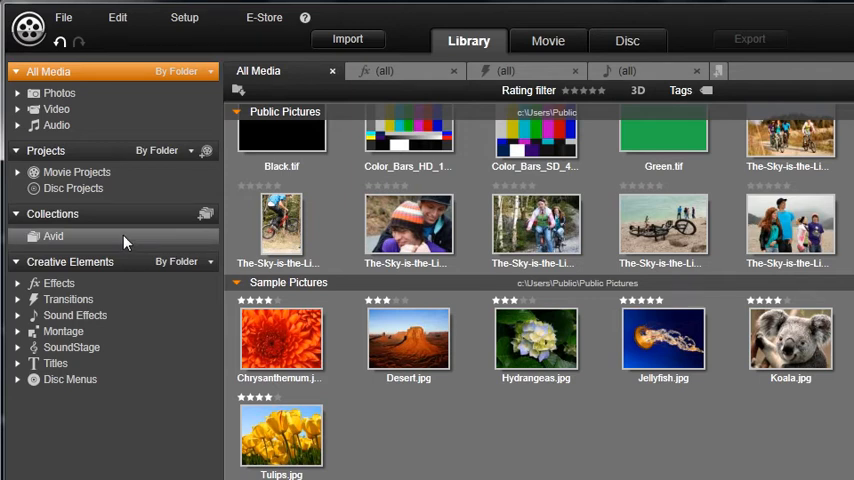
click(52, 236)
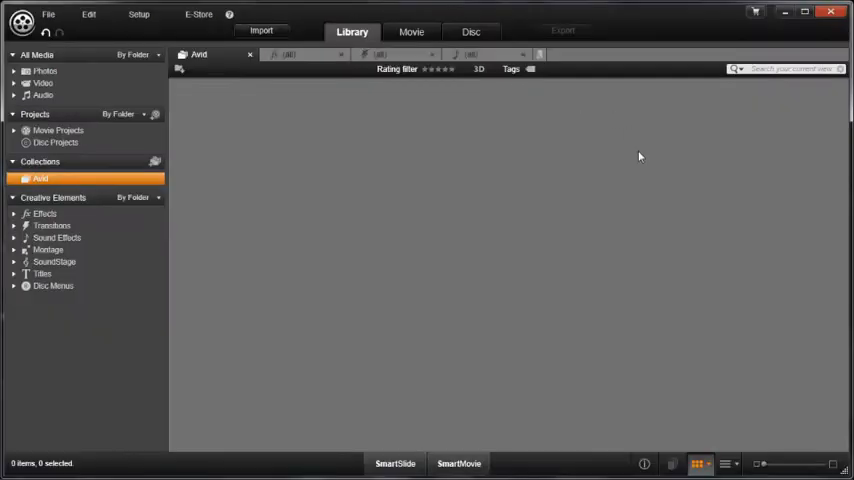
mouse_move(344, 322)
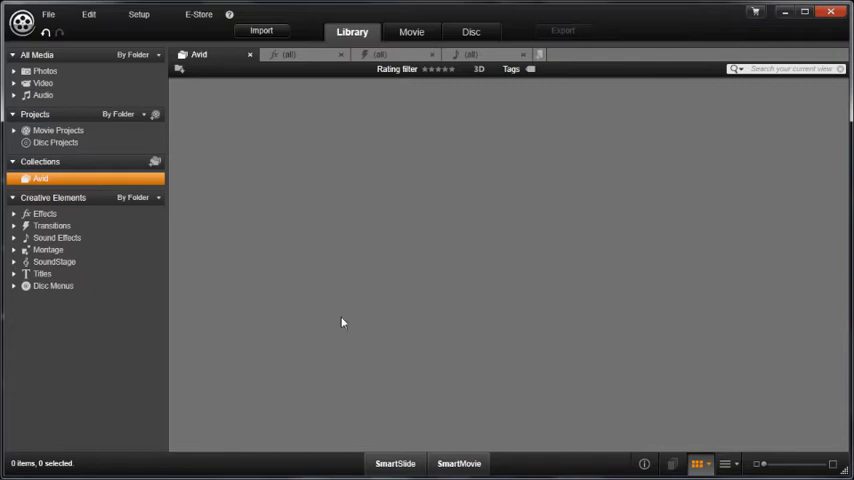
mouse_move(224, 156)
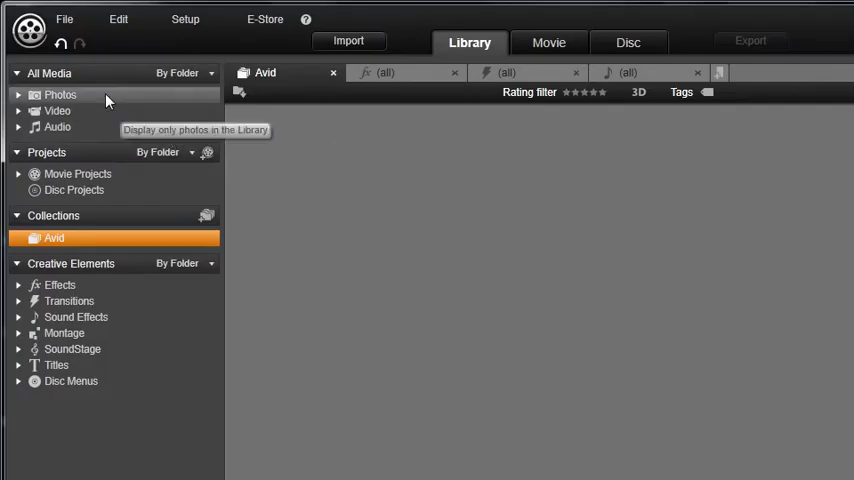
From Photos, drag Black.tif into the Avid collection and view its two pictures.
click(60, 94)
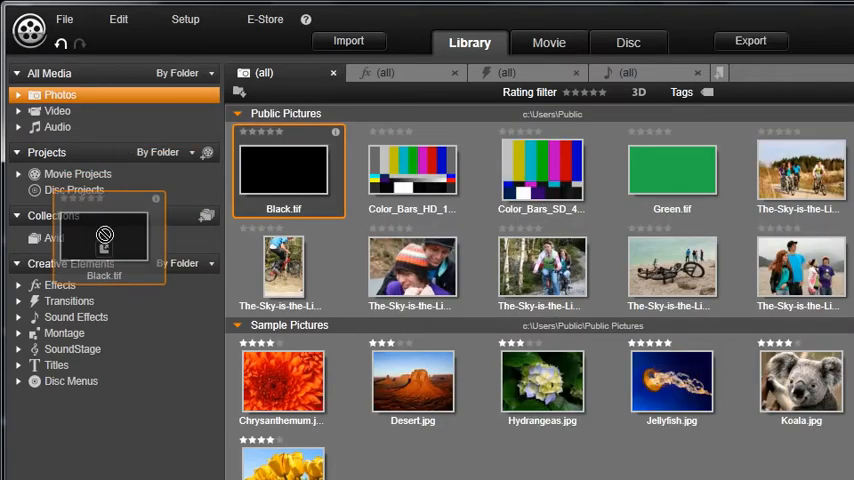
drag(412, 170, 178, 244)
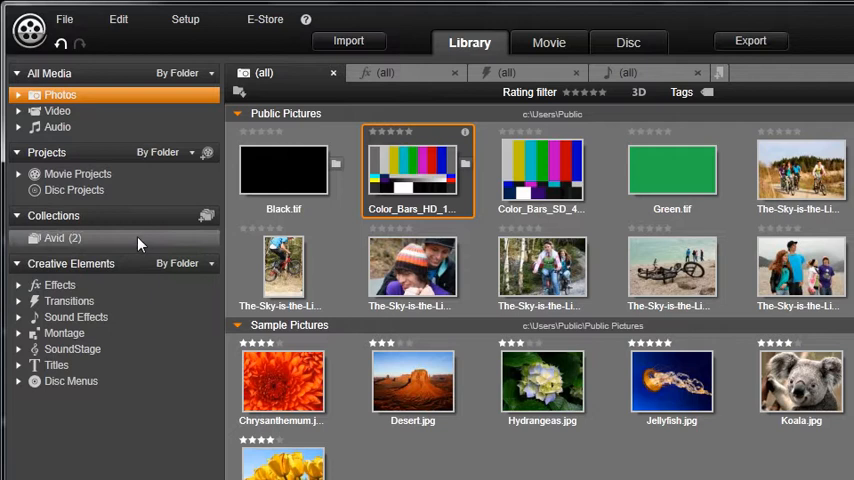
click(54, 238)
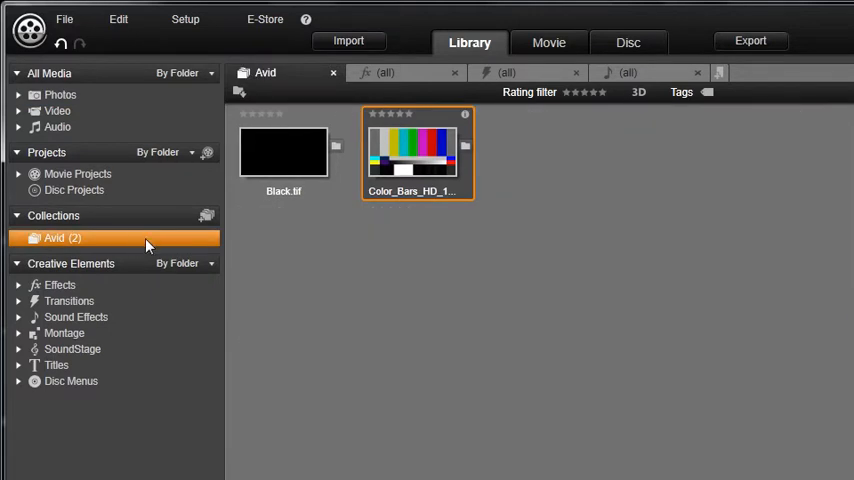
mouse_move(380, 256)
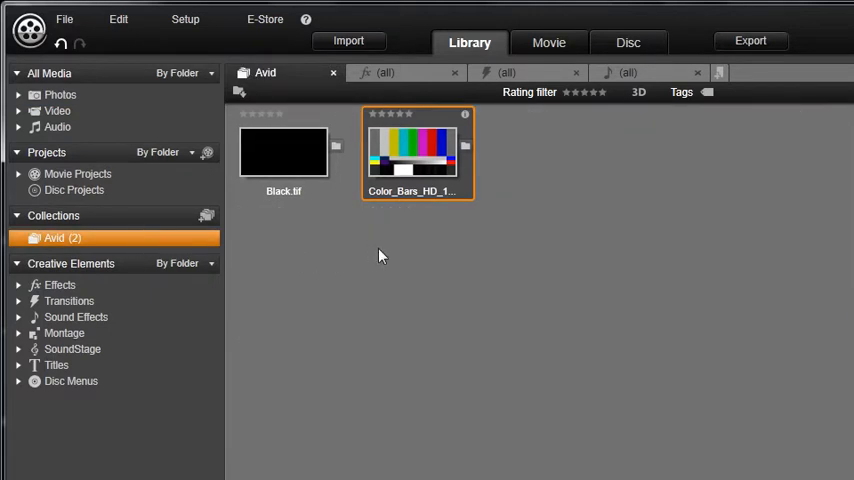
mouse_move(230, 218)
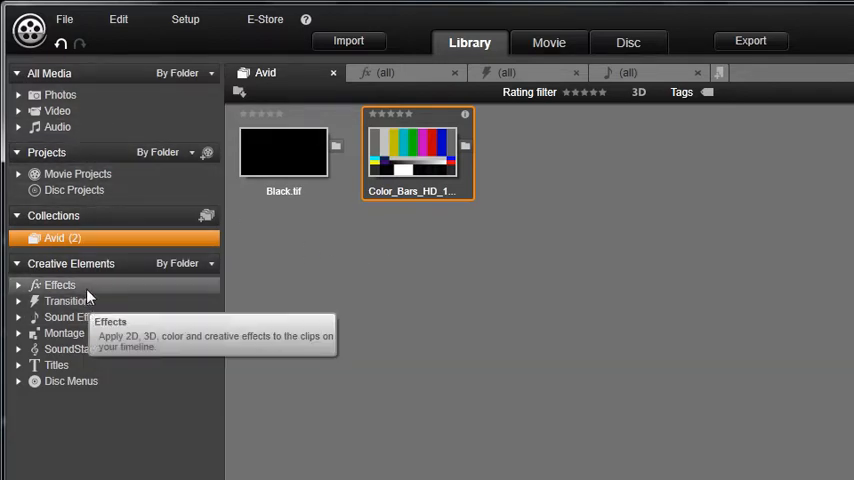
mouse_move(84, 388)
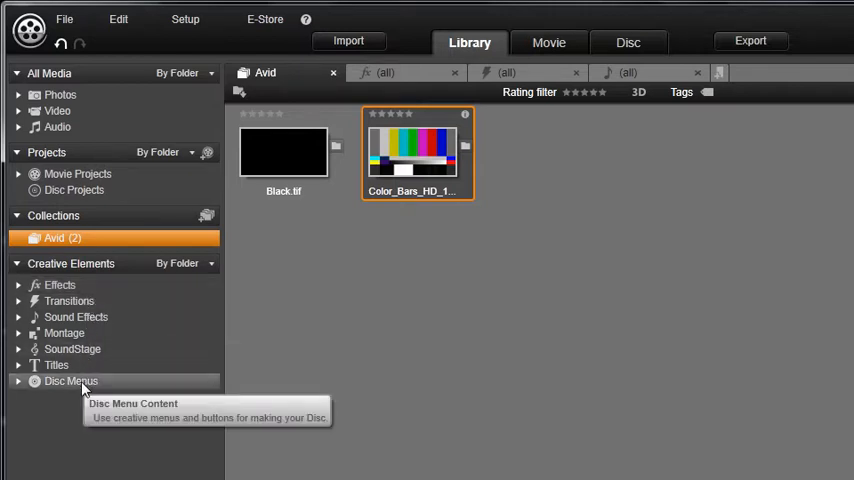
mouse_move(320, 278)
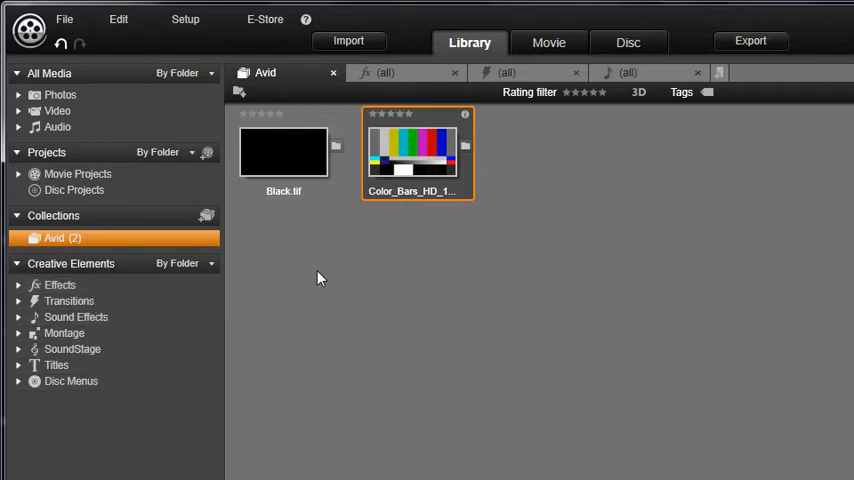
mouse_move(170, 248)
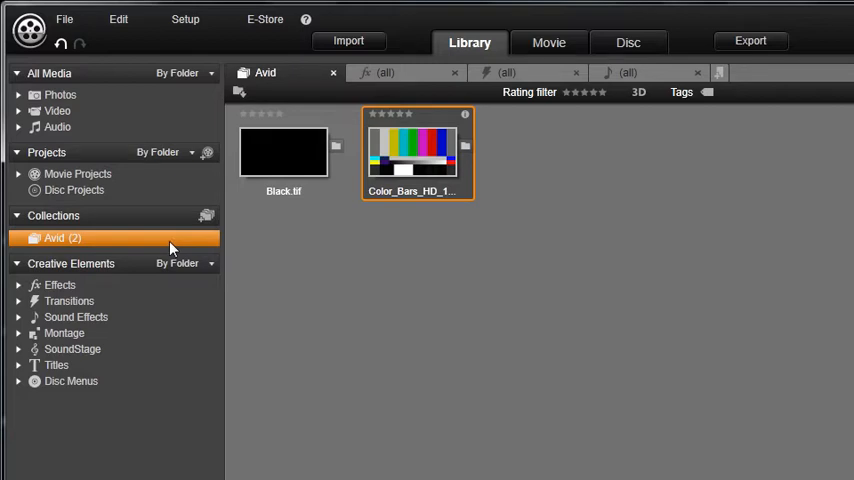
mouse_move(378, 292)
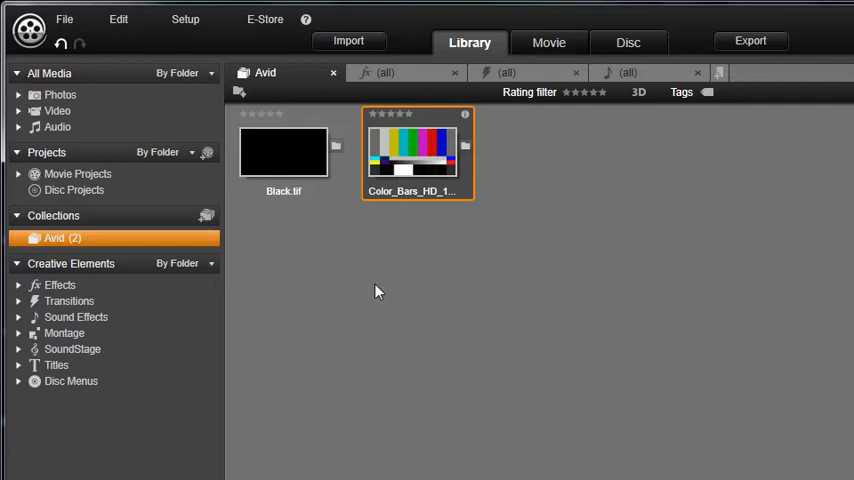
mouse_move(128, 126)
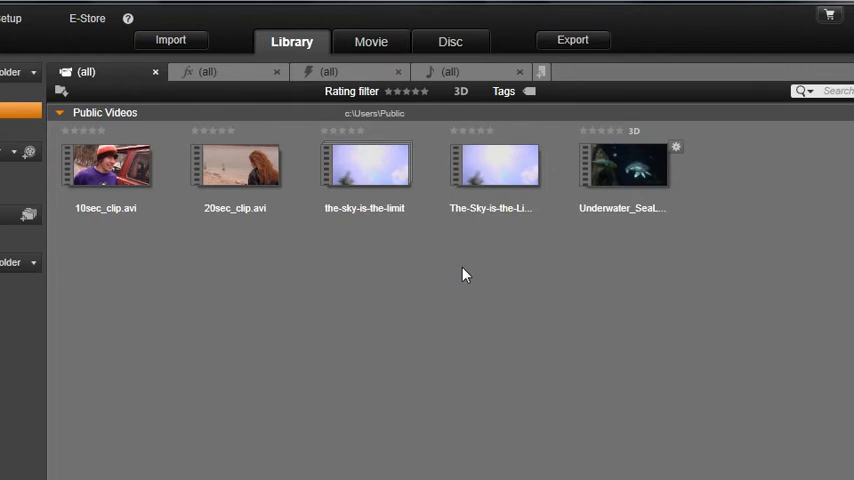
mouse_move(480, 268)
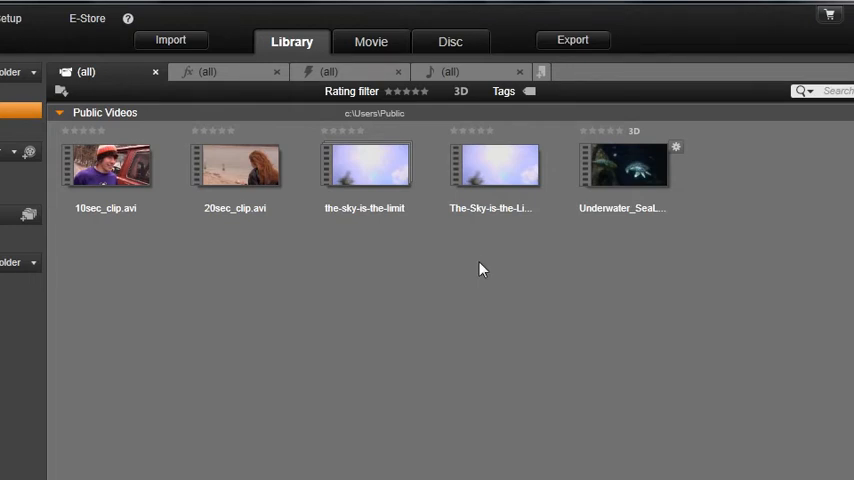
mouse_move(512, 232)
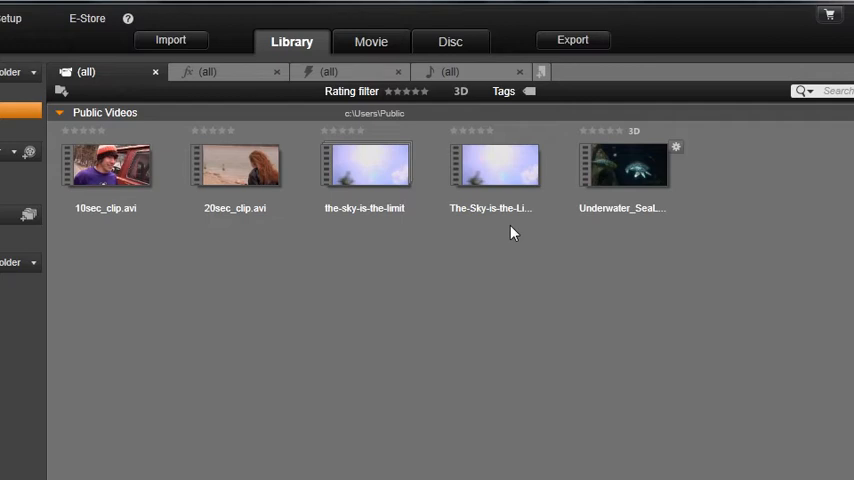
mouse_move(502, 230)
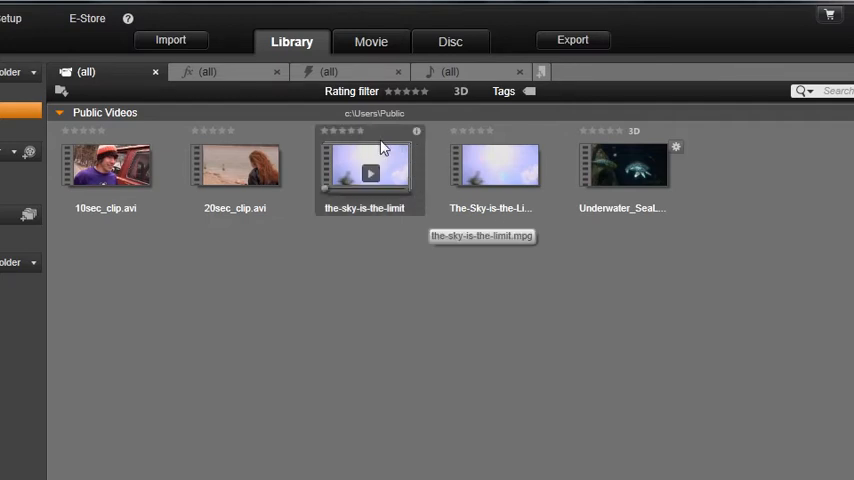
mouse_move(408, 192)
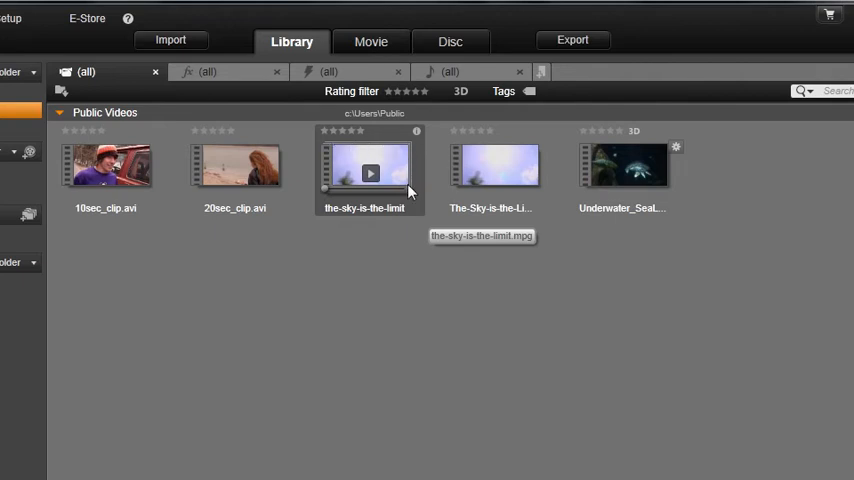
mouse_move(500, 172)
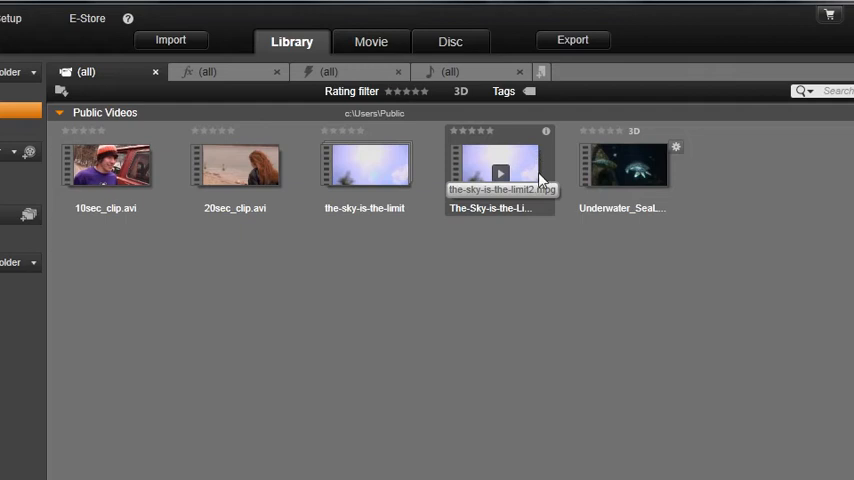
mouse_move(504, 164)
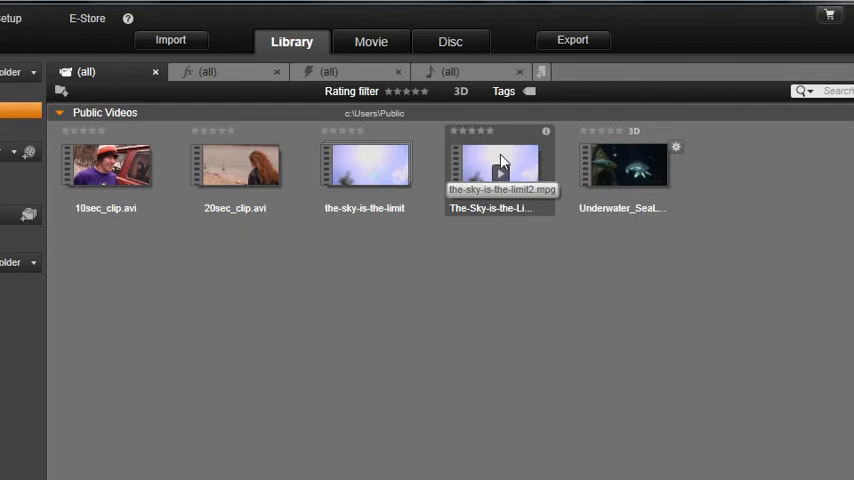
mouse_move(504, 160)
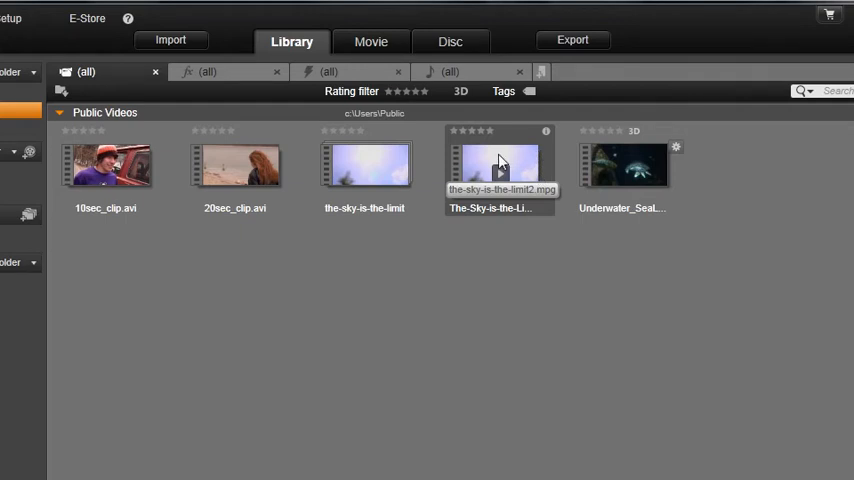
Run Detect scenes by Content on The-Sky-is-the-Limit2 clip.
right_click(500, 164)
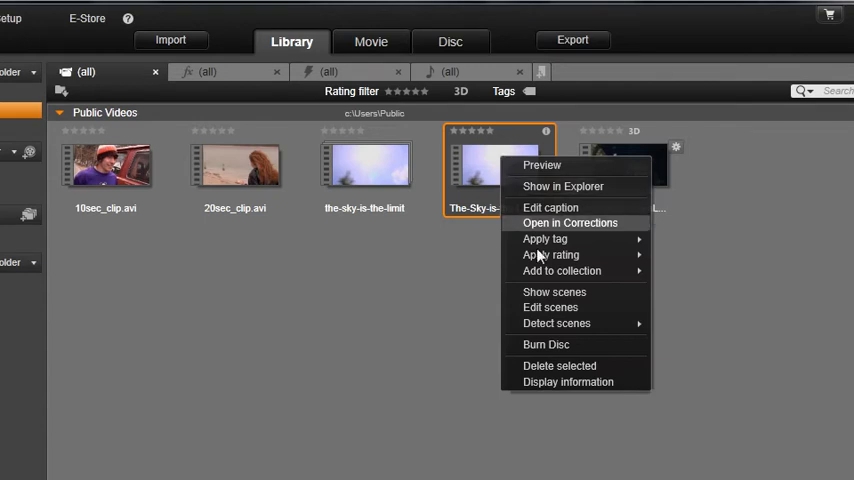
mouse_move(556, 324)
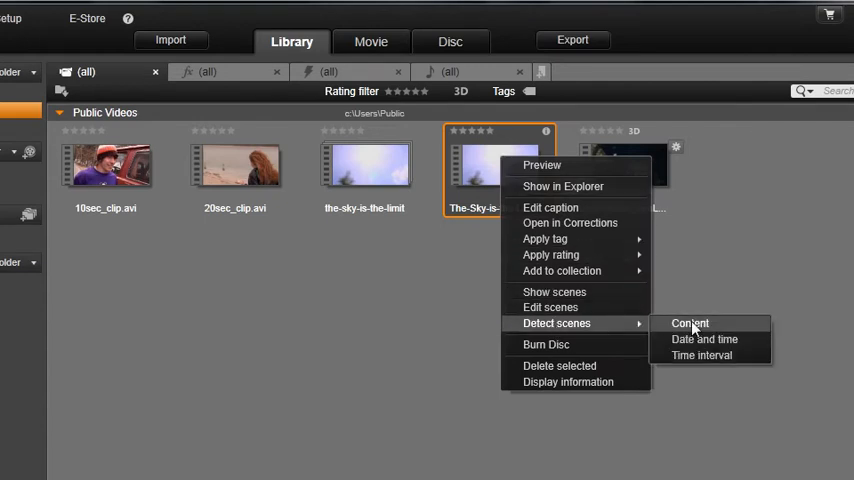
click(690, 324)
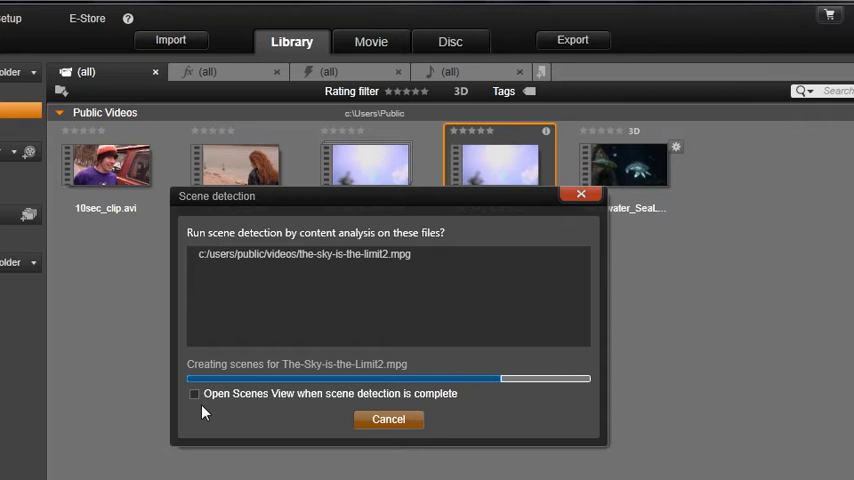
mouse_move(336, 420)
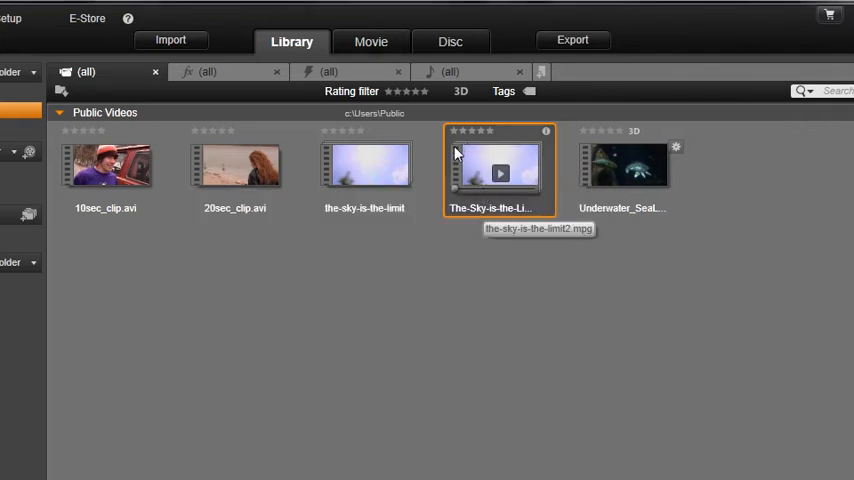
mouse_move(544, 184)
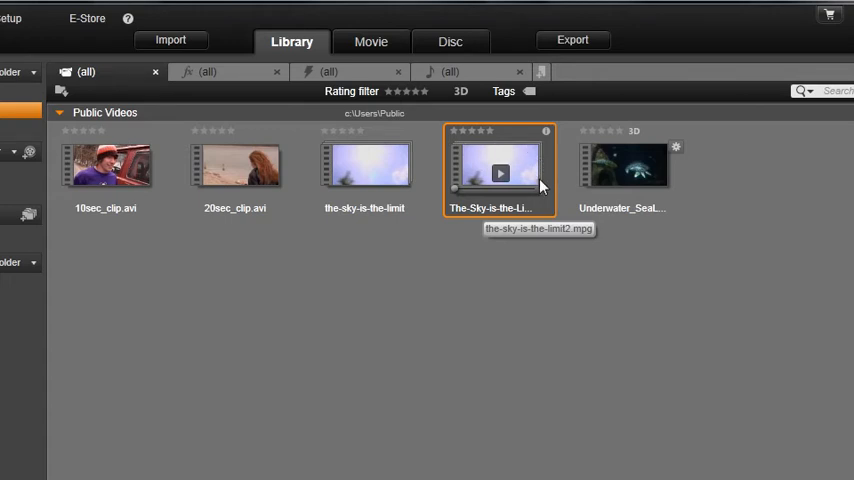
mouse_move(508, 160)
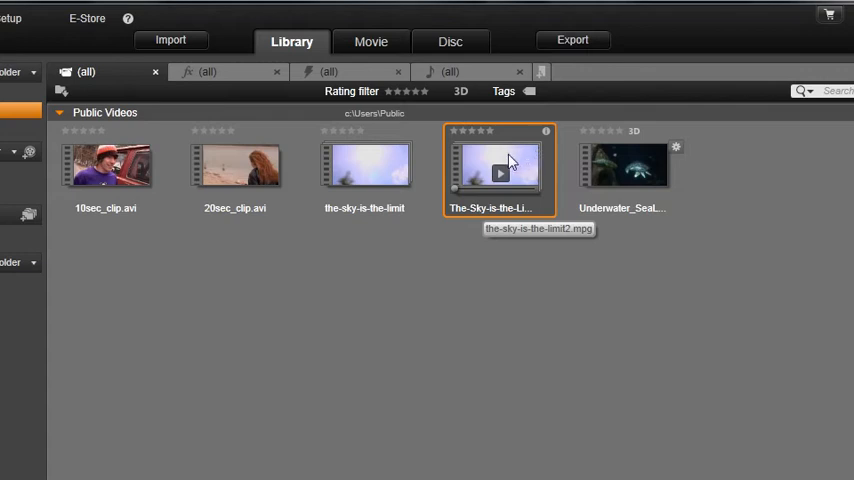
Show the detected scenes of The-Sky-is-the-Limit2 in the Library.
right_click(500, 170)
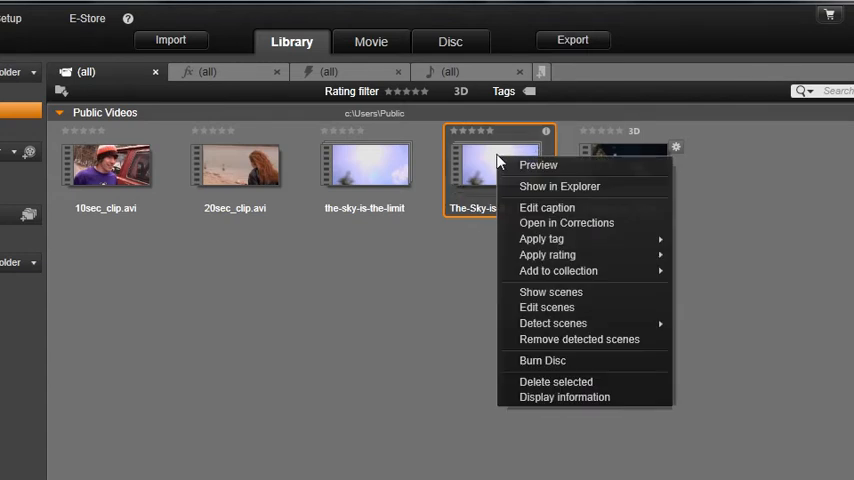
click(552, 292)
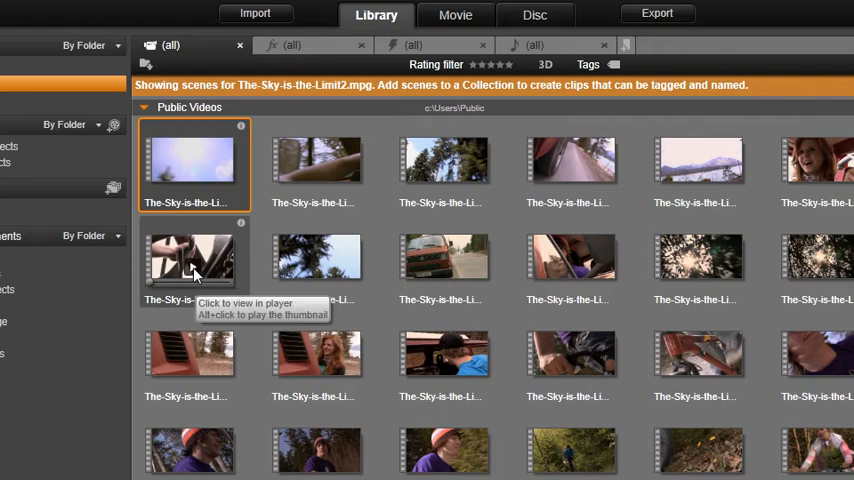
Play one detected scene in the player, then close it back to the scene grid.
click(192, 262)
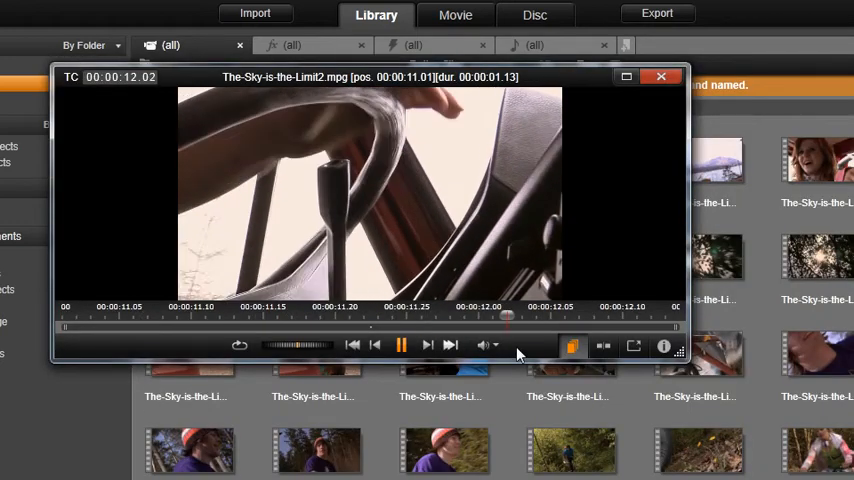
click(400, 344)
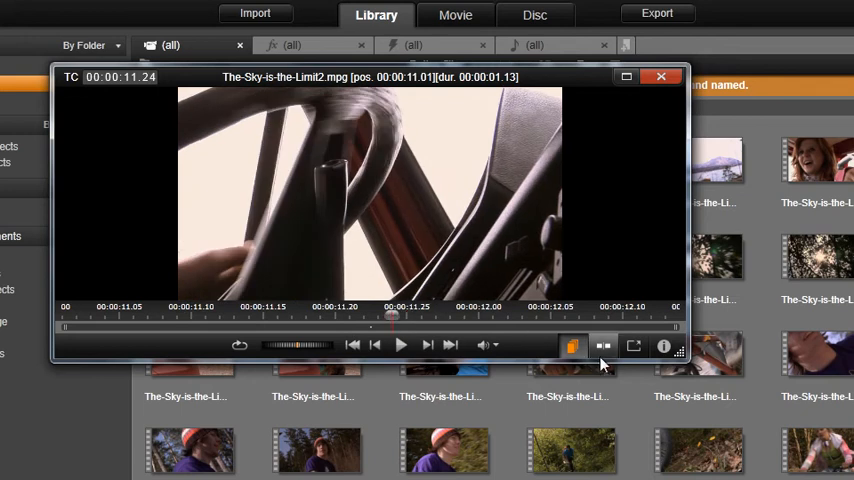
click(604, 346)
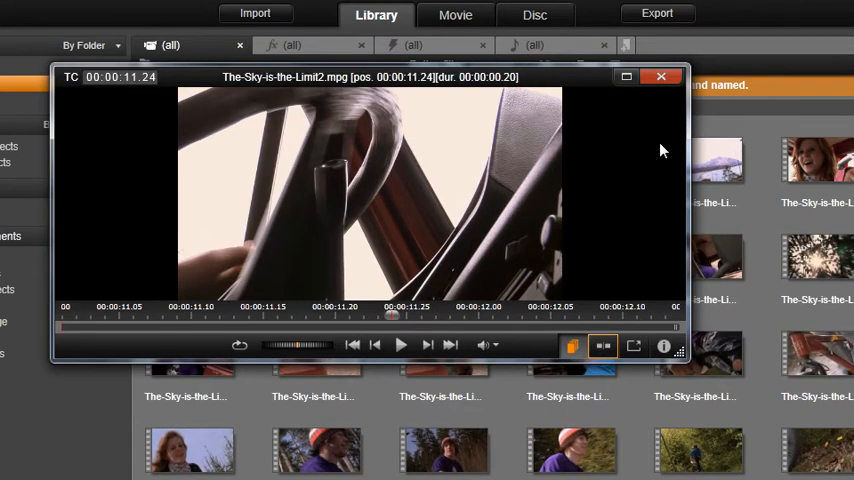
click(660, 76)
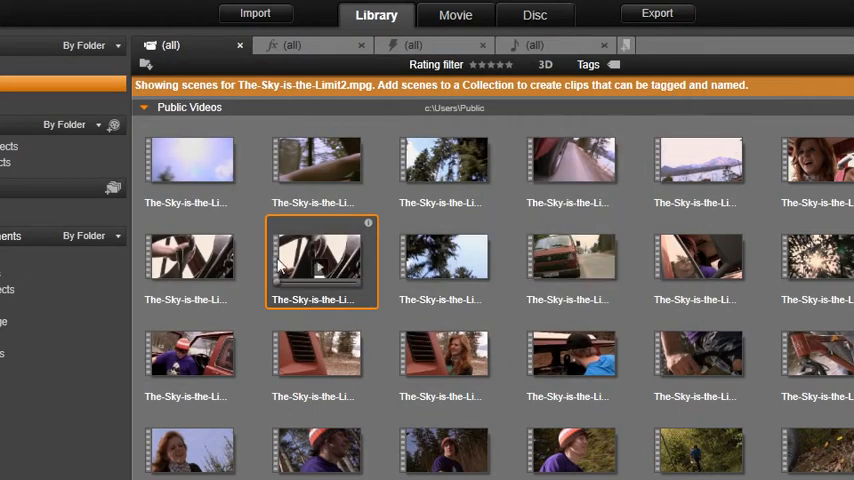
mouse_move(324, 262)
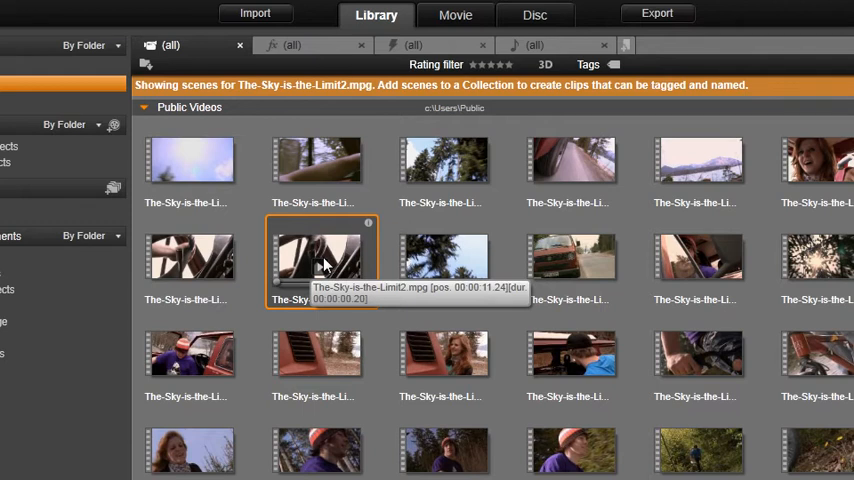
mouse_move(324, 262)
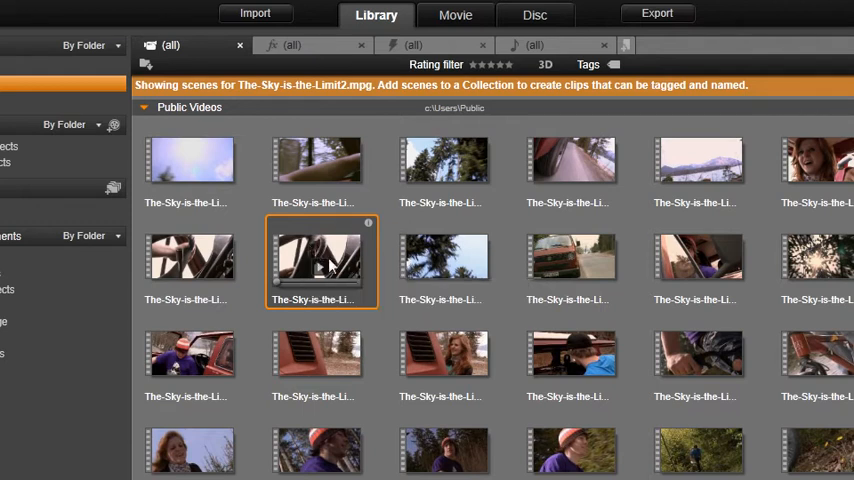
mouse_move(336, 268)
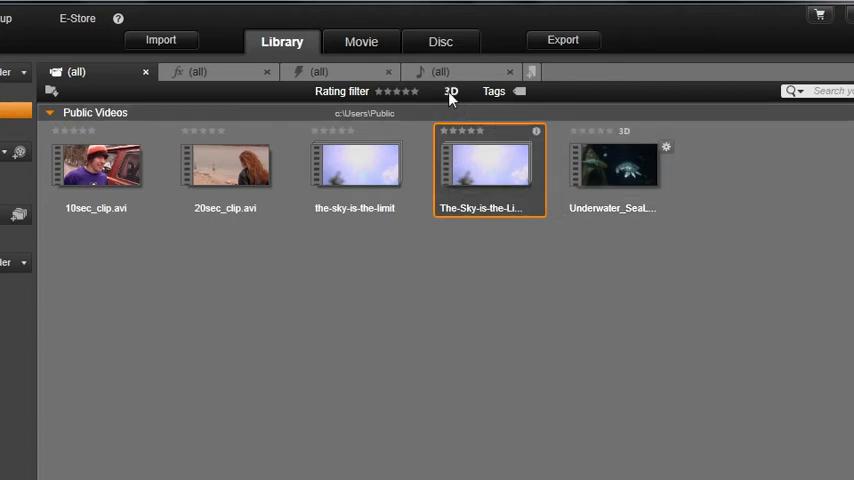
mouse_move(452, 92)
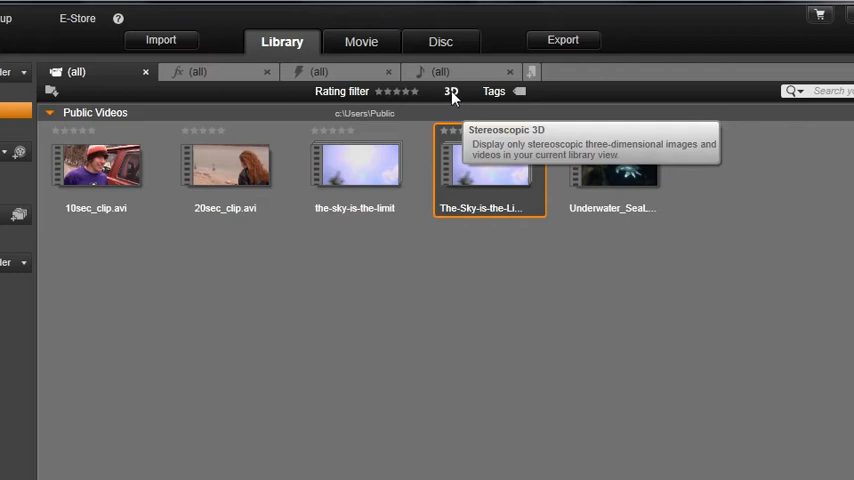
Filter Public Videos to stereoscopic 3D media only, then clear the 3D filter.
click(452, 92)
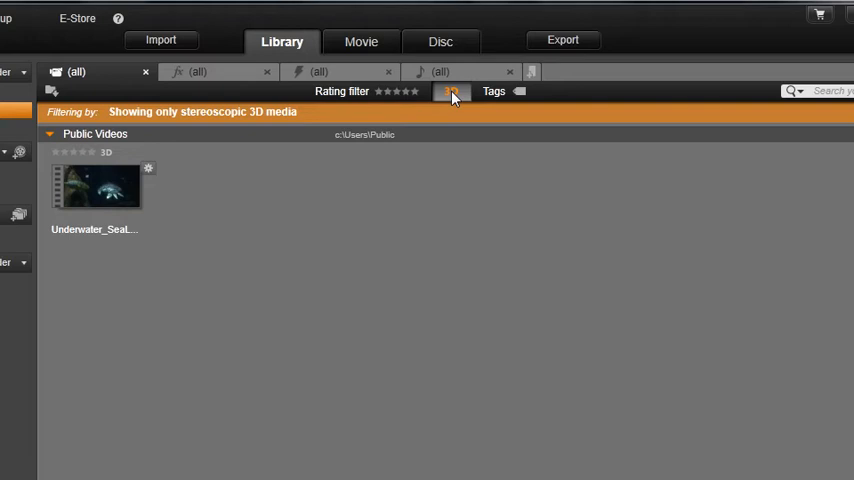
click(450, 92)
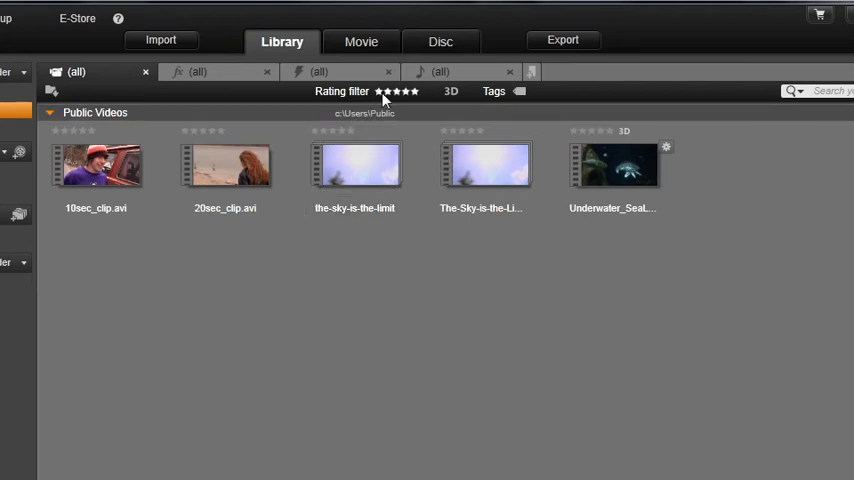
mouse_move(384, 92)
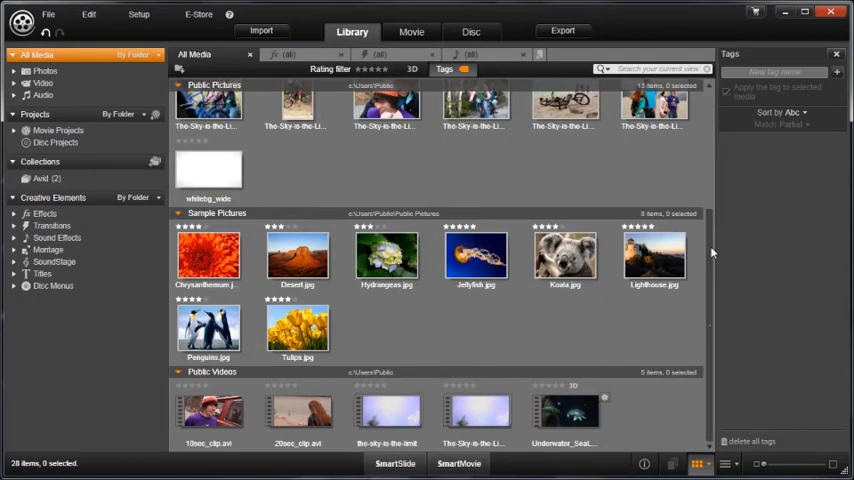
Tag Color_Bars_HD with a new 'Bars' tag, filter by it, then clear the filter.
scroll(up, 3)
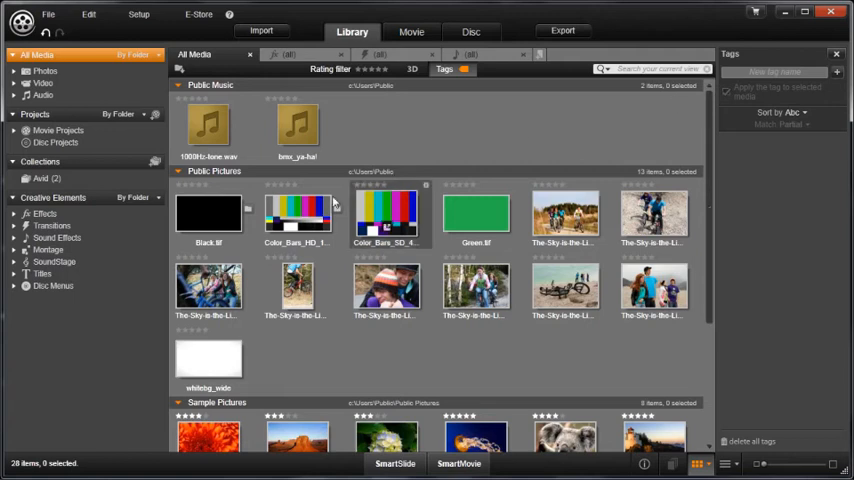
click(296, 214)
text(Ba)
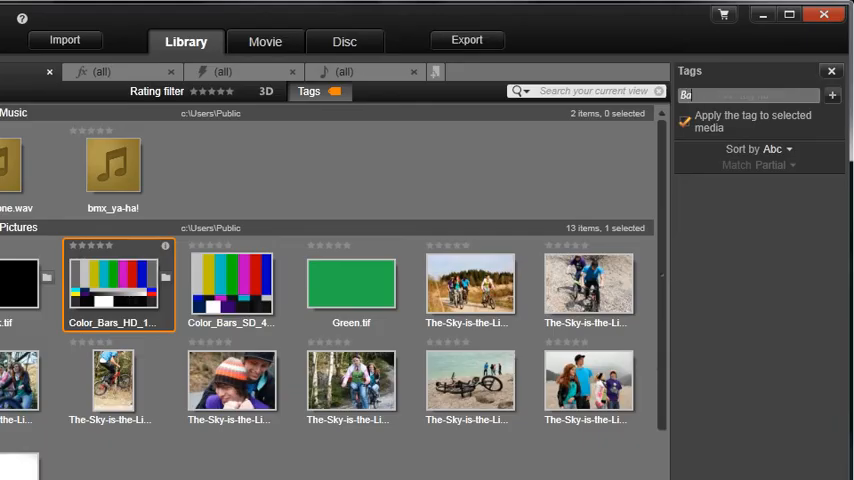
key(Return)
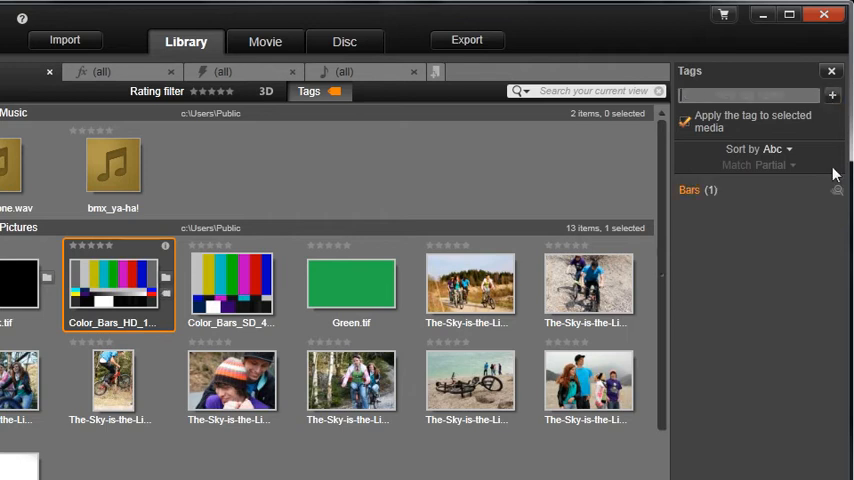
click(688, 190)
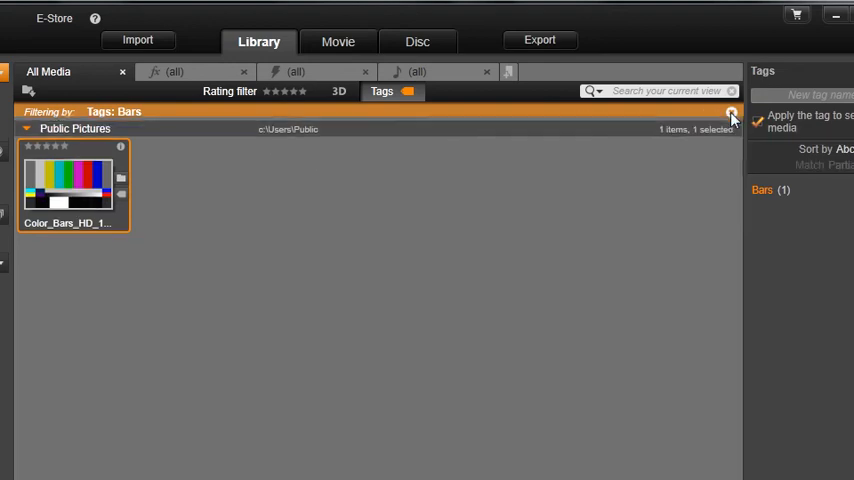
click(732, 112)
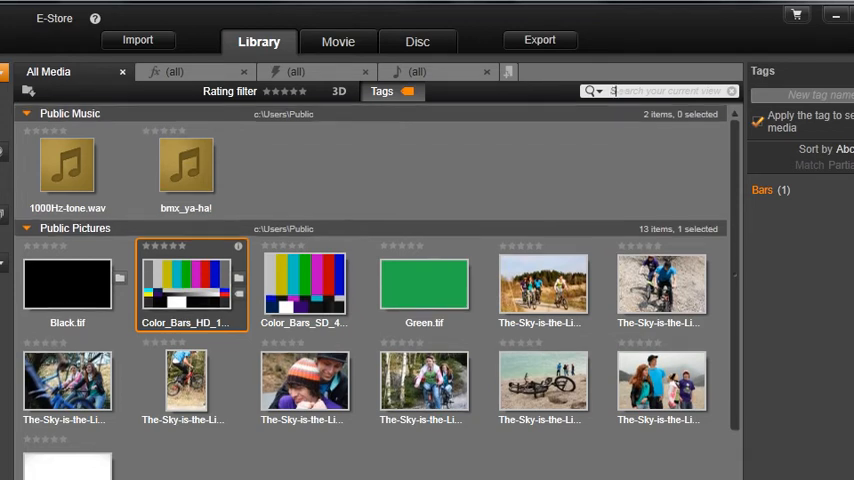
text(SKY)
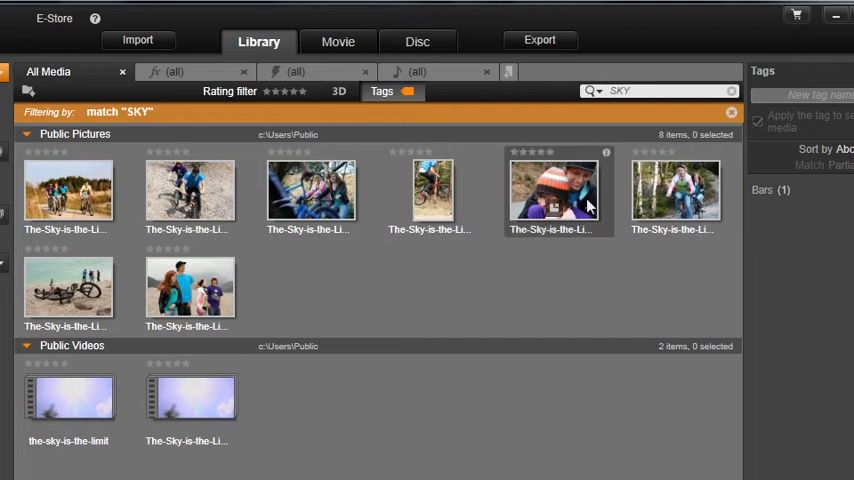
mouse_move(624, 252)
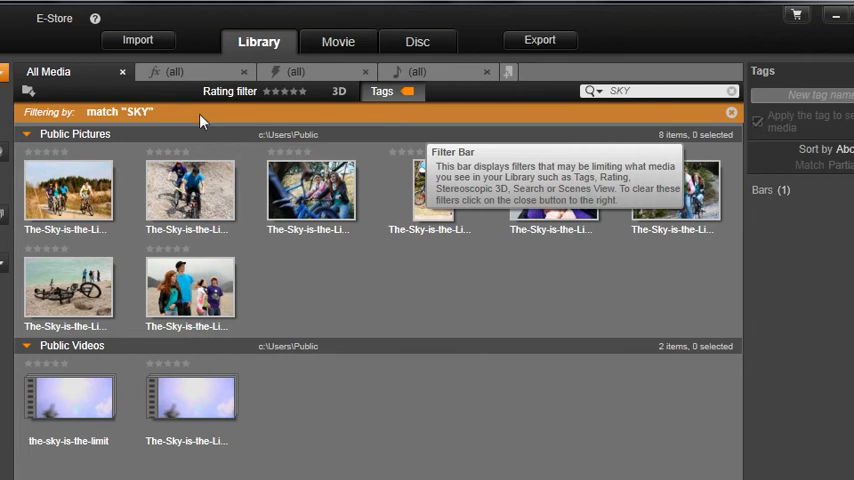
mouse_move(660, 122)
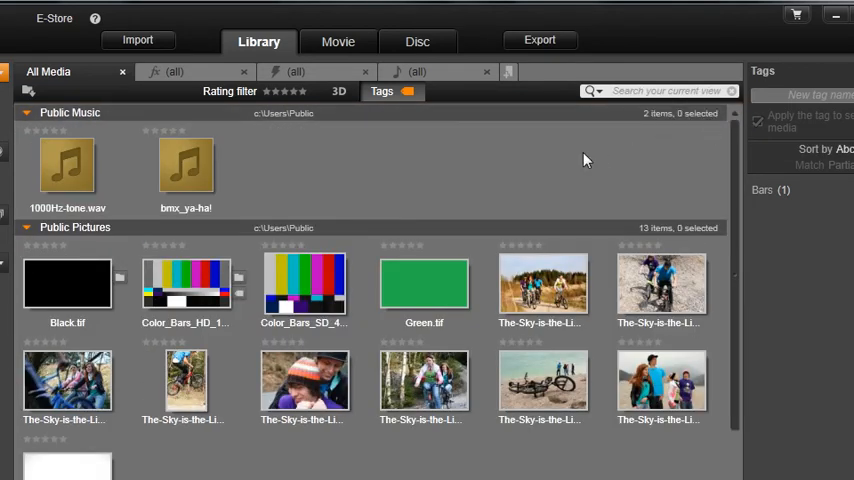
mouse_move(360, 184)
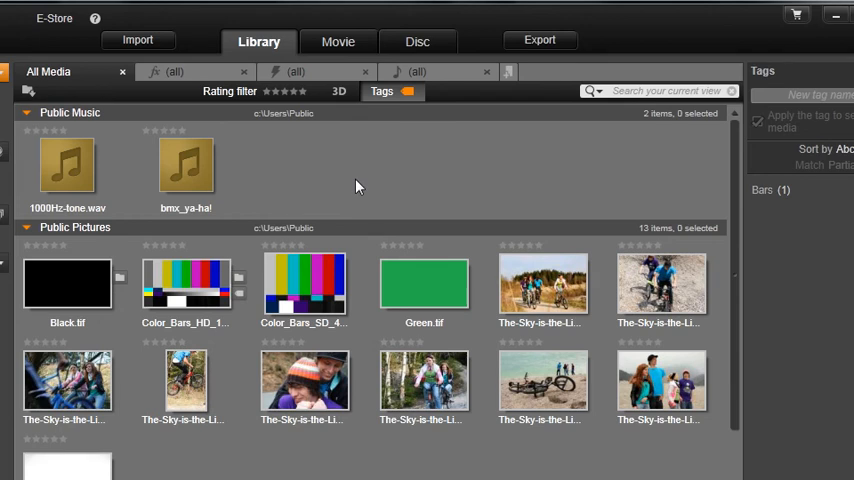
mouse_move(358, 248)
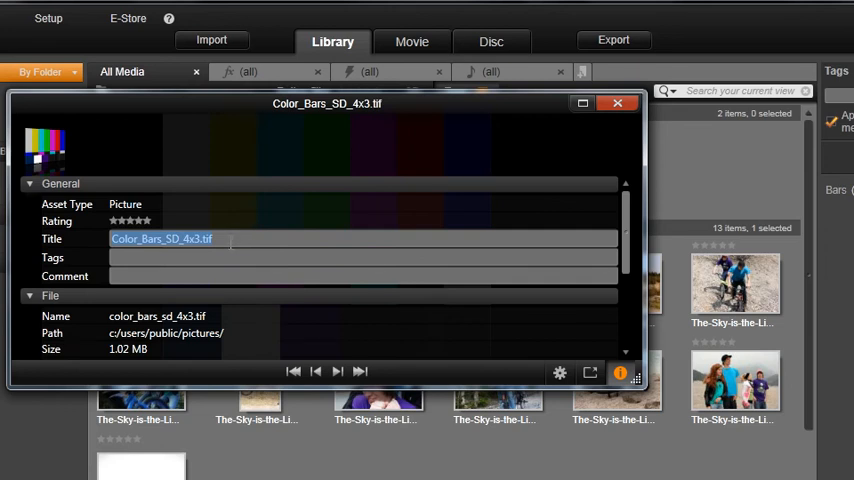
mouse_move(616, 104)
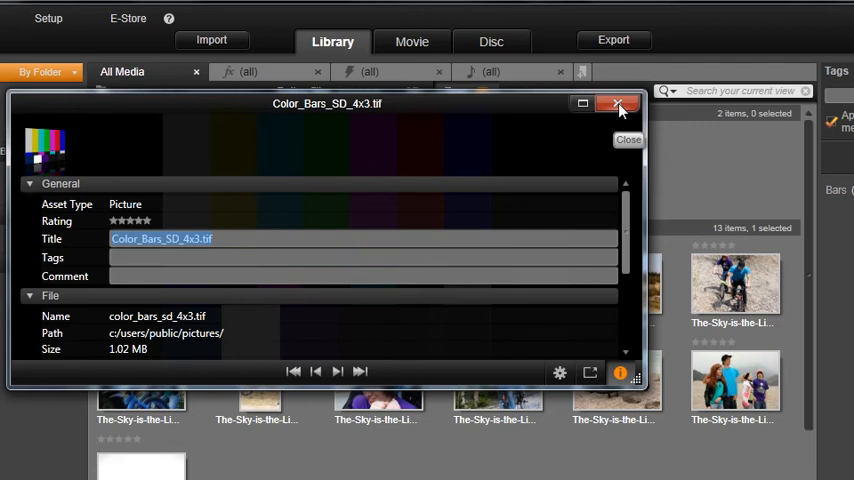
click(620, 104)
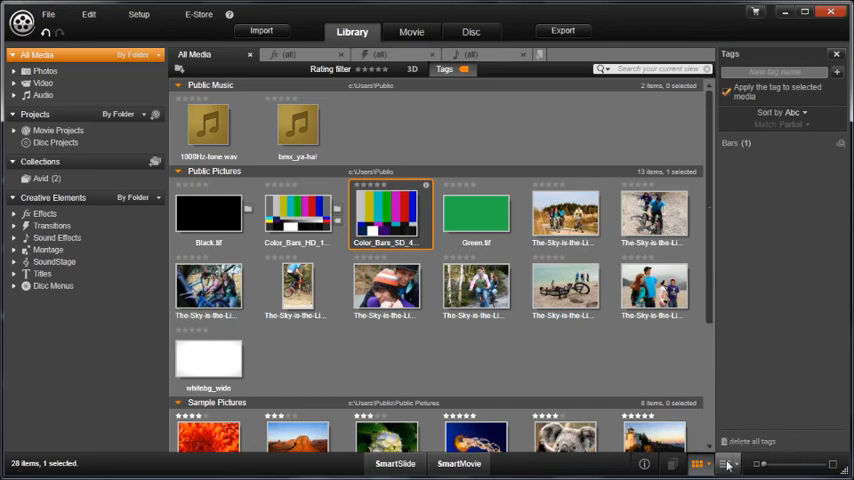
Switch to Details list view, back to thumbnails, and show the thumbnail indicator options.
click(728, 464)
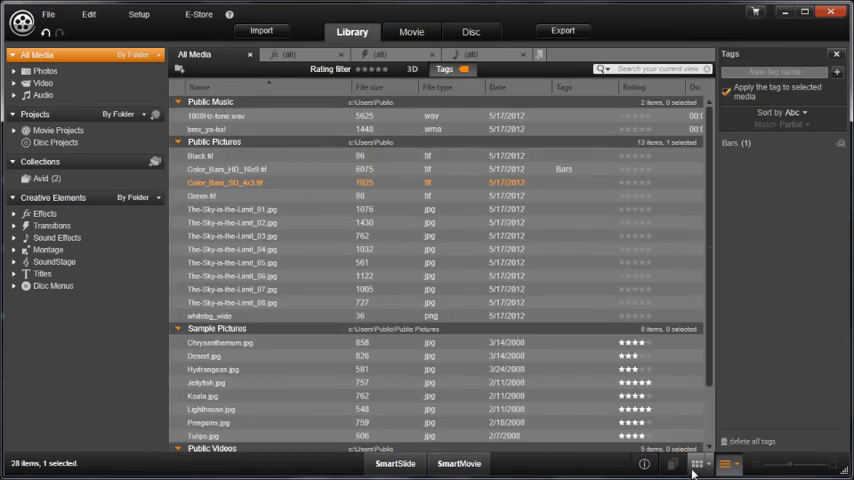
click(698, 464)
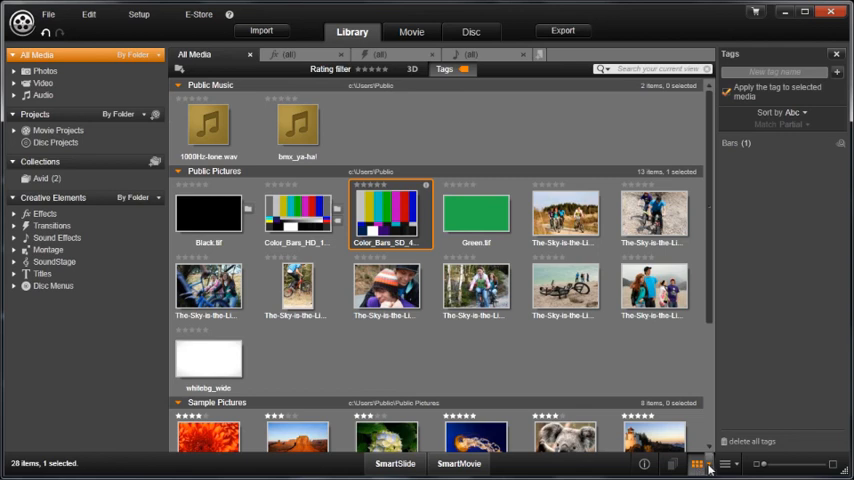
click(700, 464)
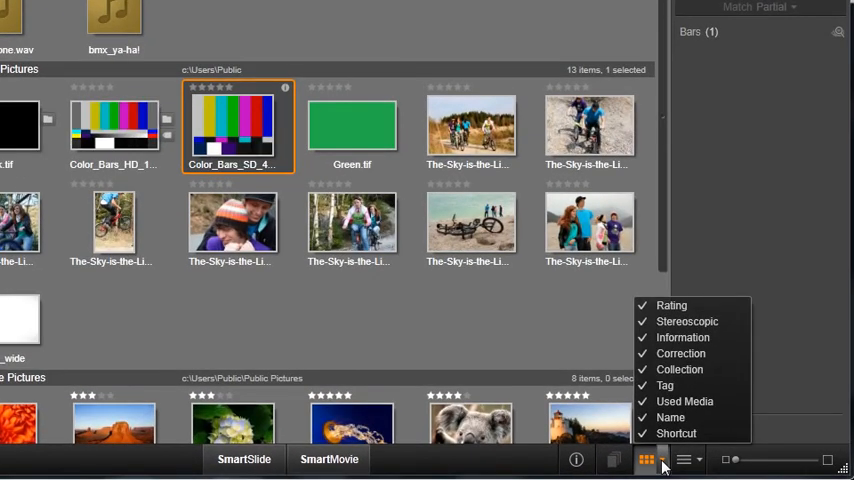